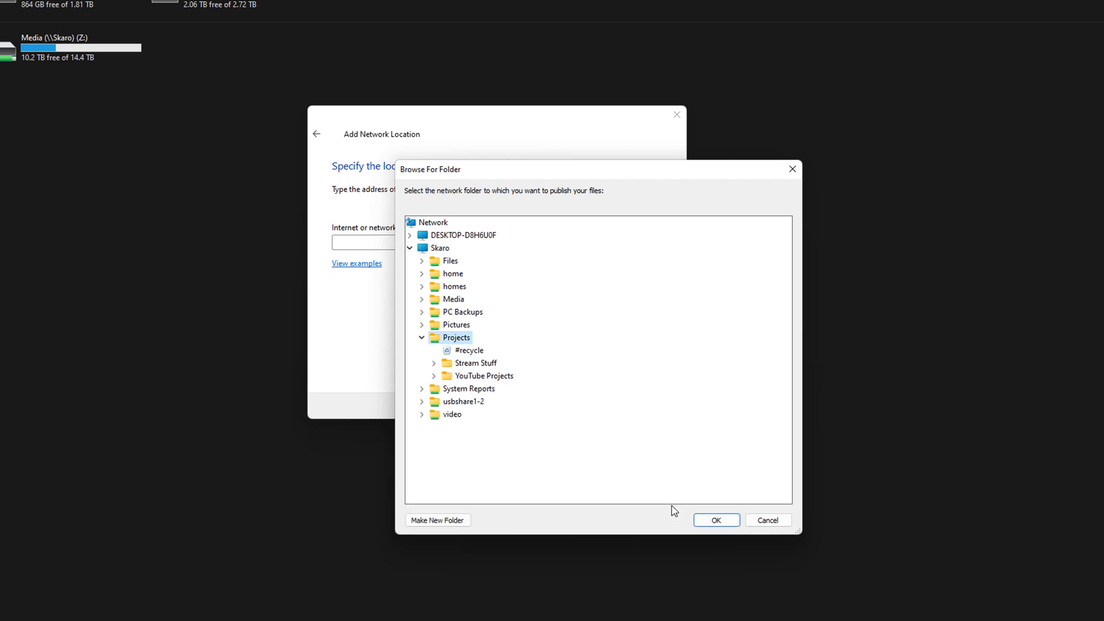
- Confirm \\Skaro\Projects as the network location address, with suggested name "Projects (Skaro)"
{"action": "left_click", "coordinate": [716, 520]}
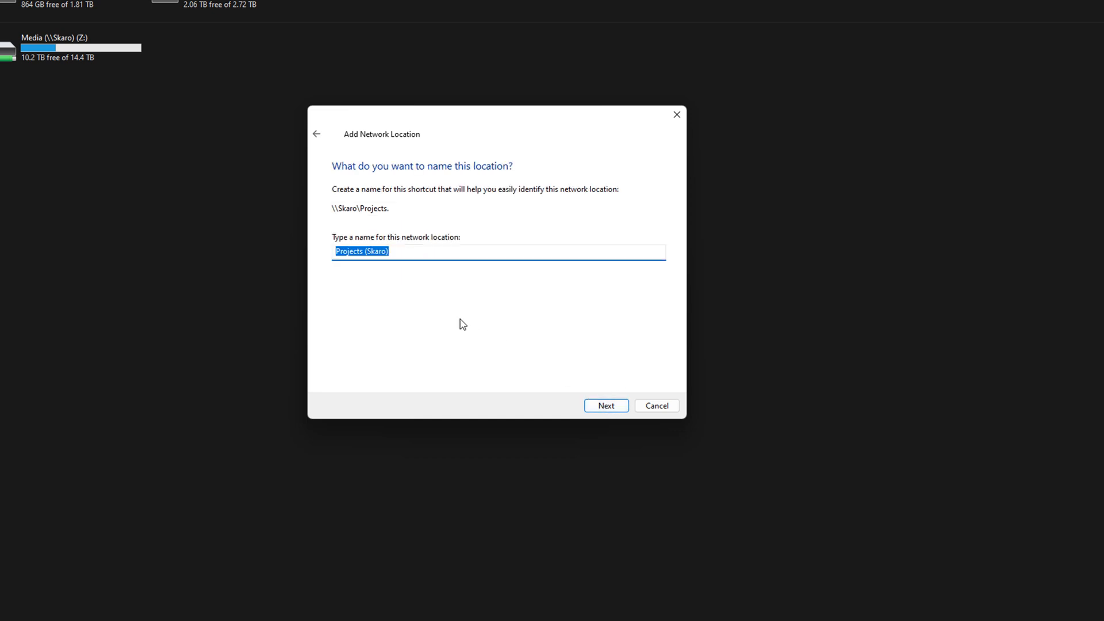
{"action": "left_click", "coordinate": [605, 406]}
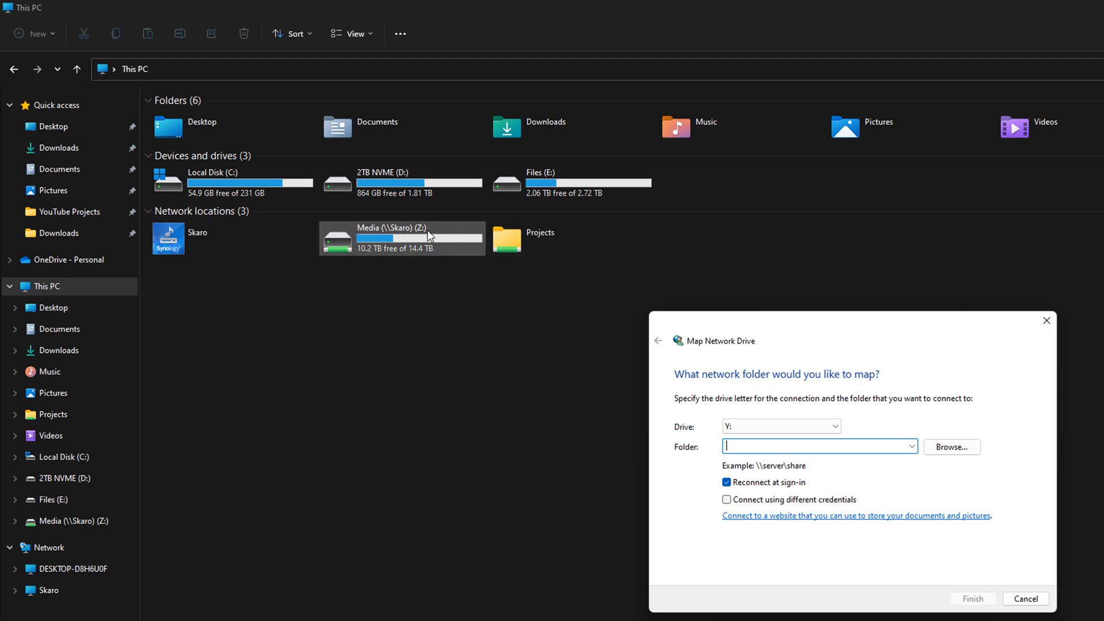